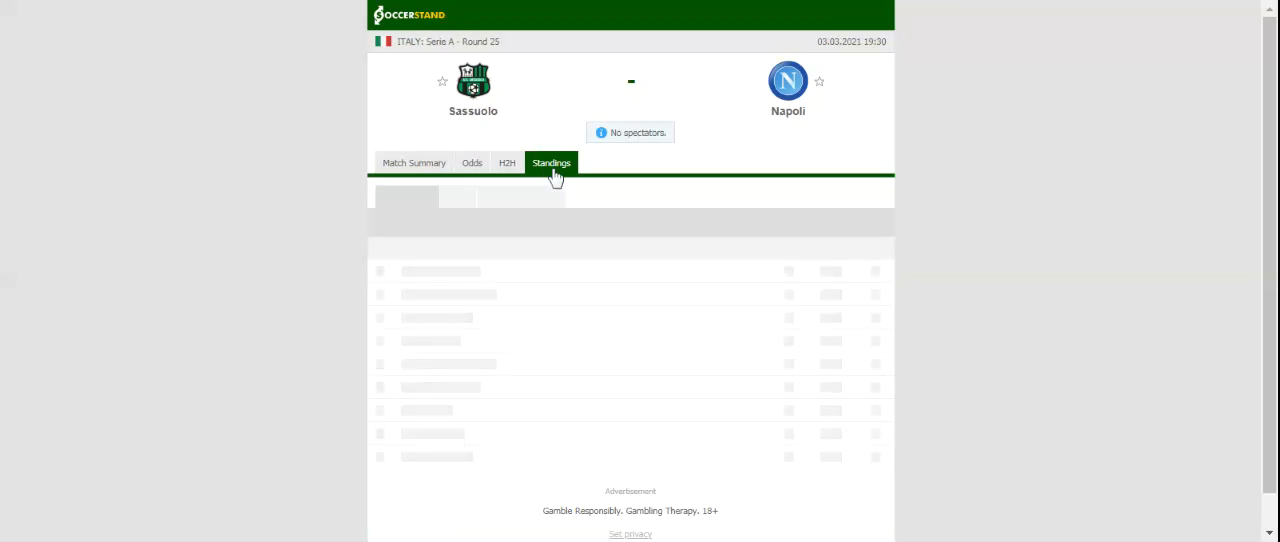
Step: Open the Serie A standings table, with Napoli sixth and Sassuolo eighth
click(551, 162)
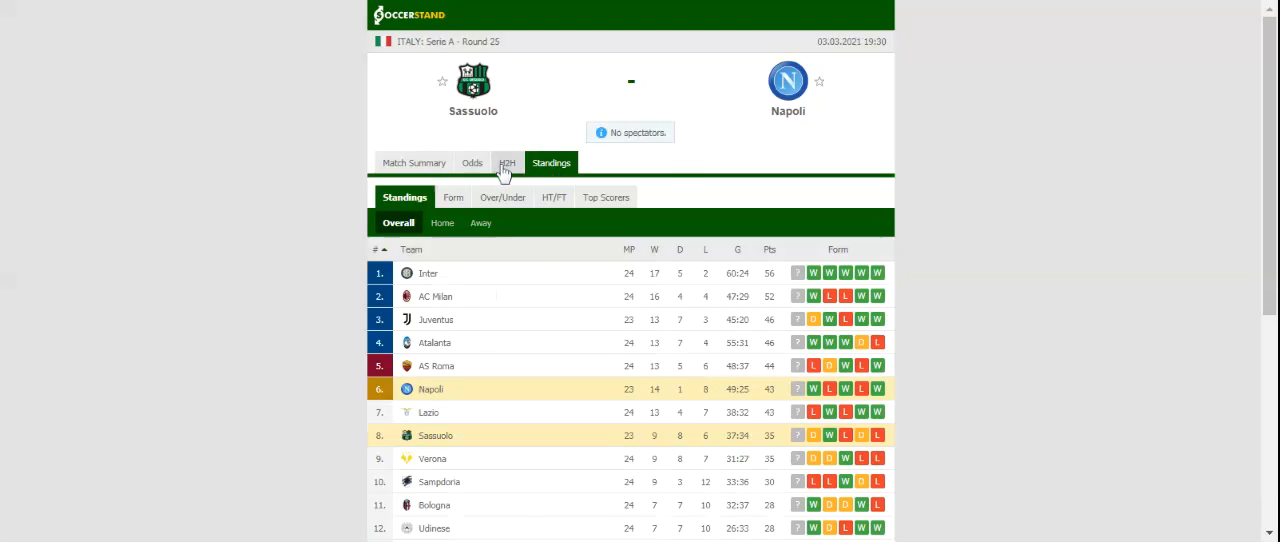
Step: Check the H2H recent results, then show full-time 1X2 odds from seven bookmakers
click(506, 162)
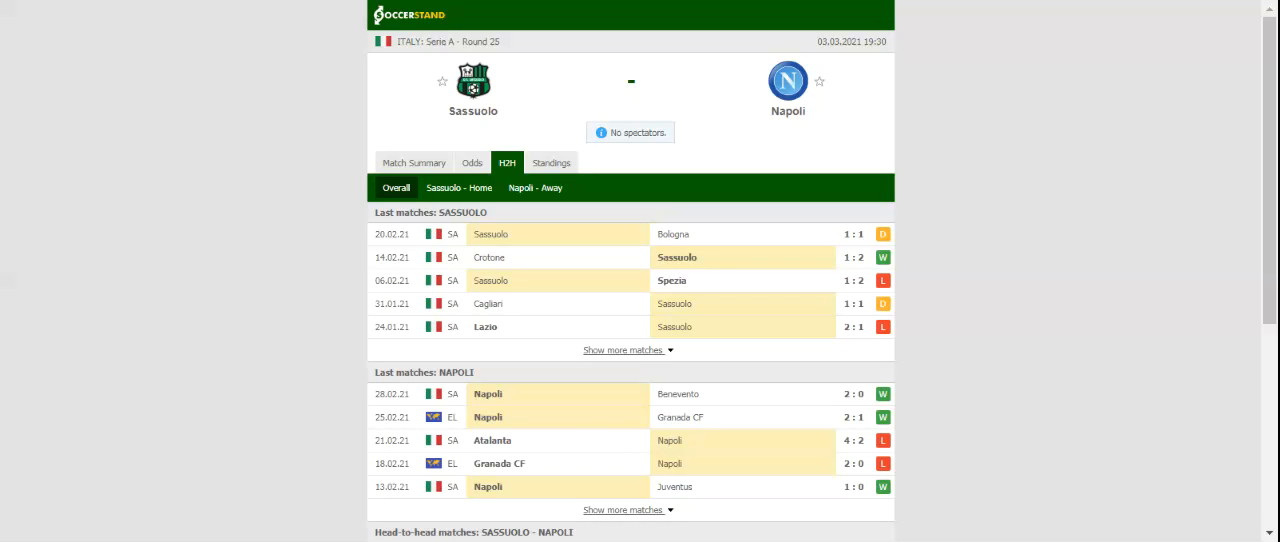
mouse_move(471, 162)
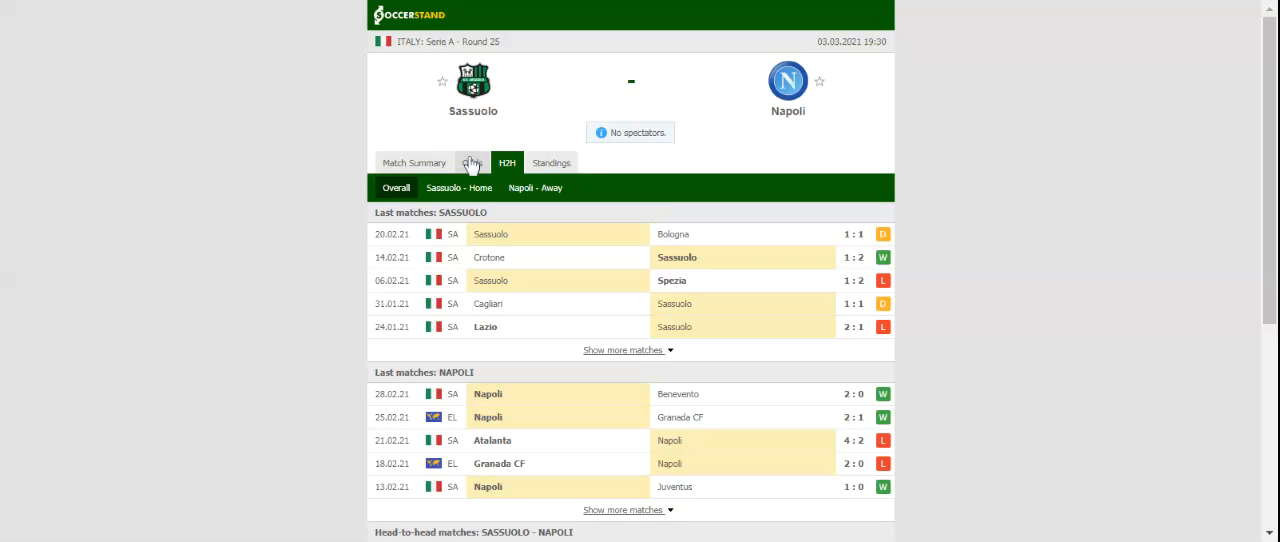
click(471, 162)
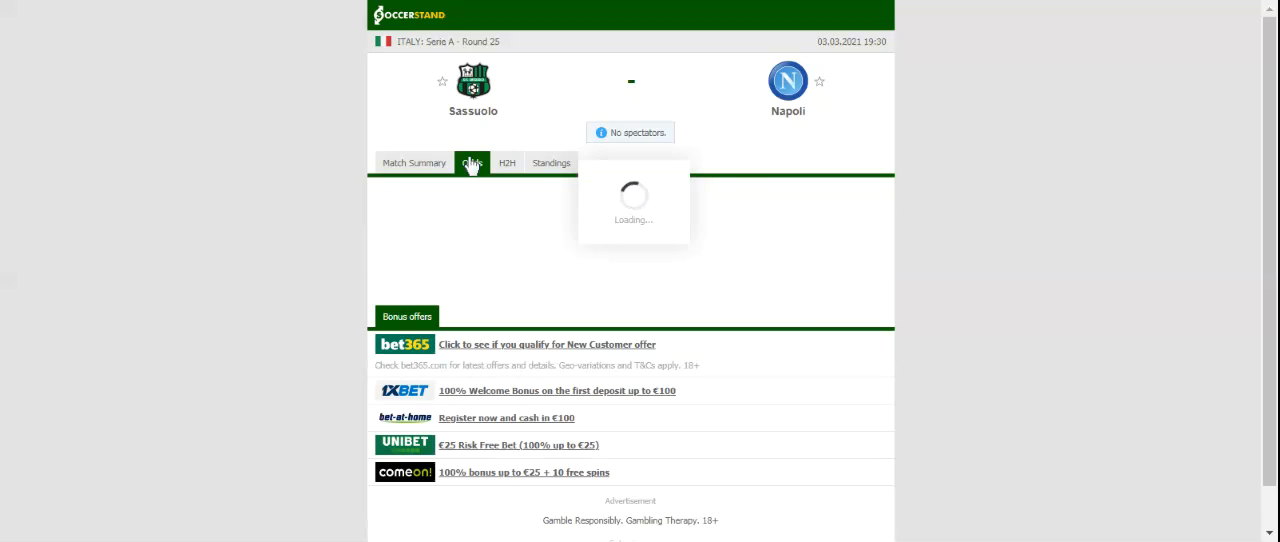
click(471, 162)
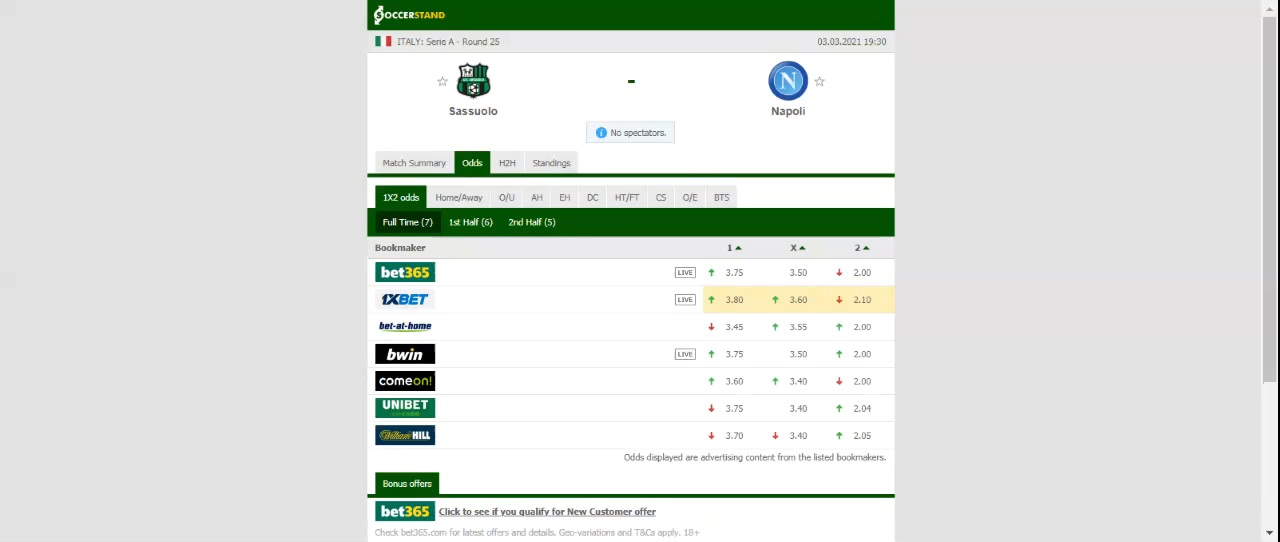